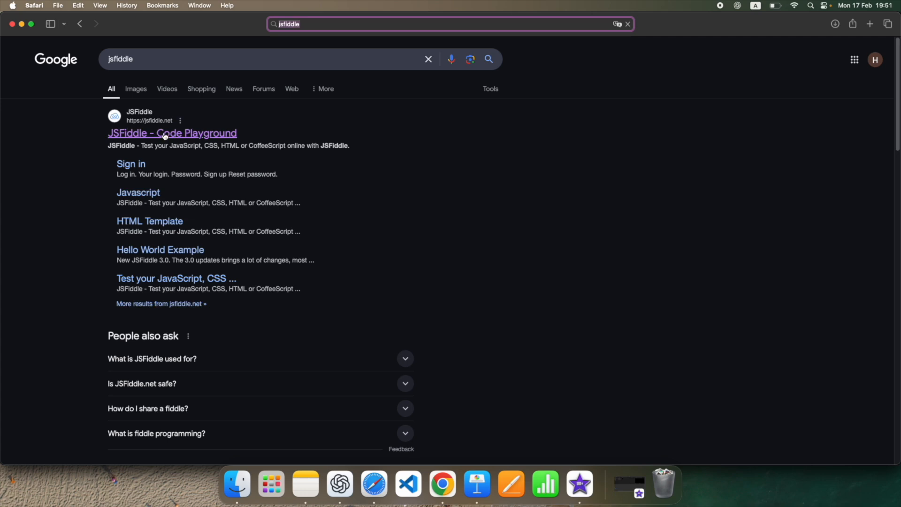
Step: Open the JSFiddle Code Playground result and dismiss the Code panel options dialog
left_click(172, 133)
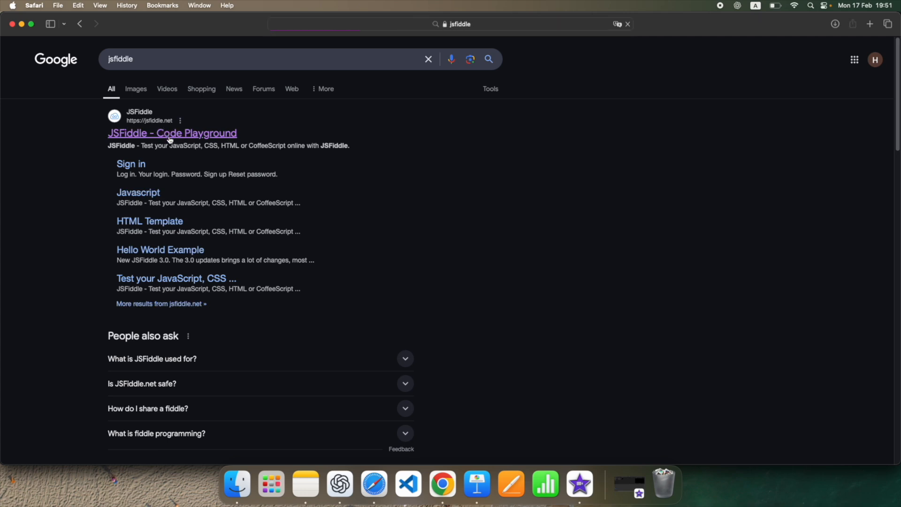
left_click(172, 133)
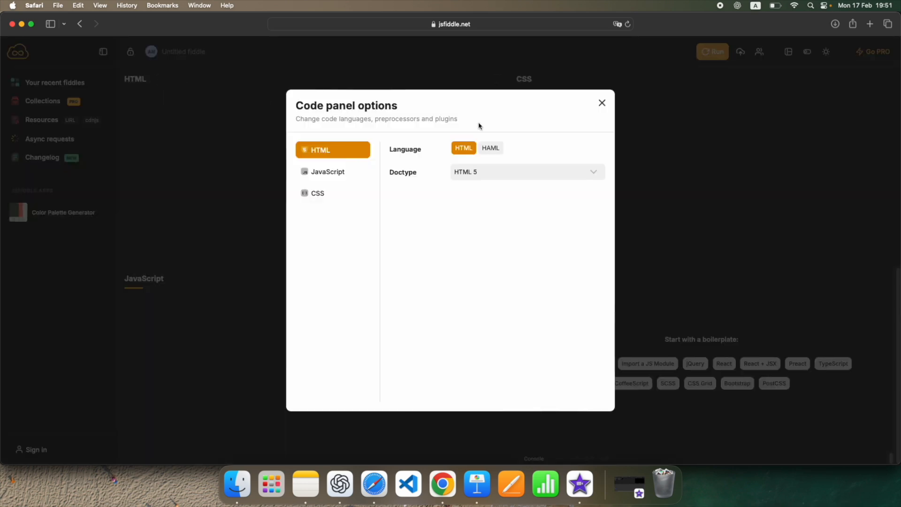
left_click(602, 102)
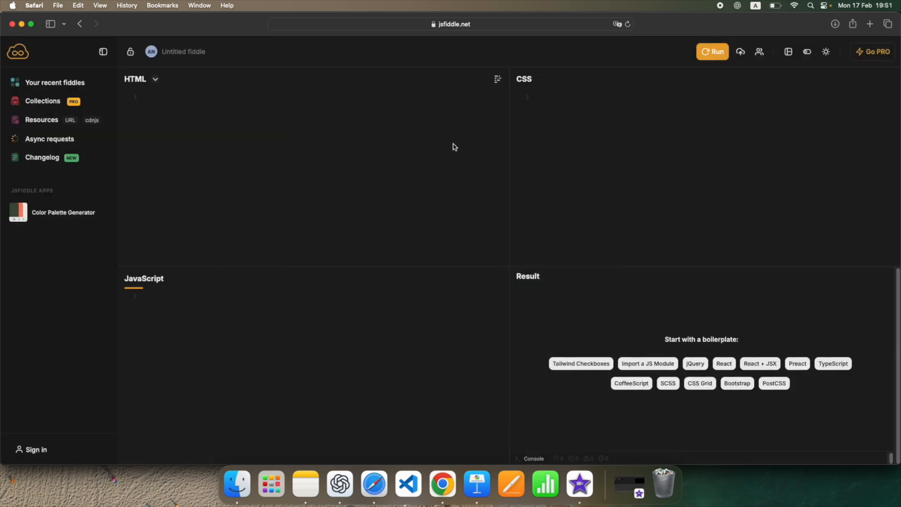
mouse_move(599, 291)
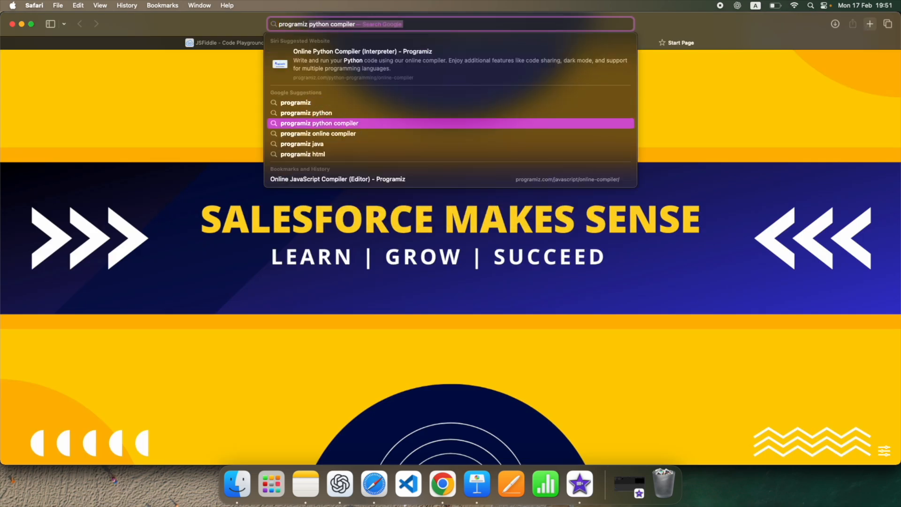
Step: Search 'programiz online compiler javascript' and open the Online JavaScript Compiler (Editor) result
left_click(318, 133)
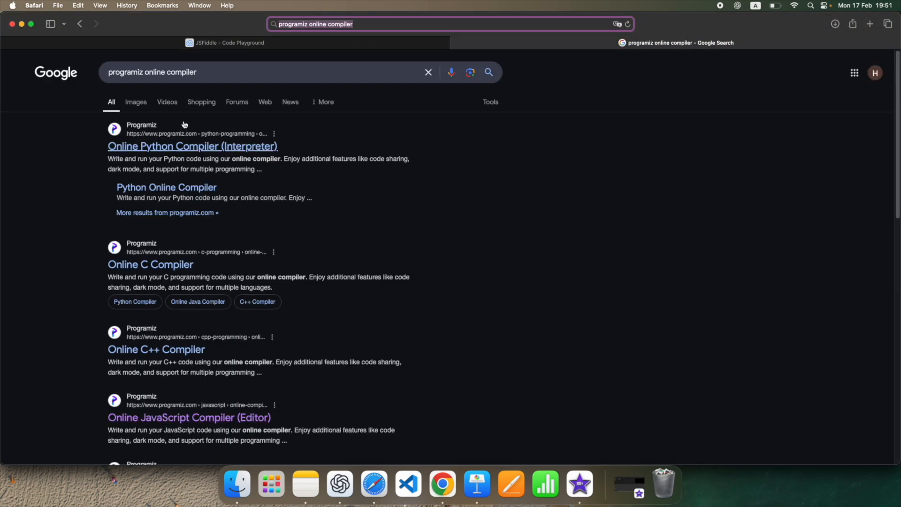
type("js")
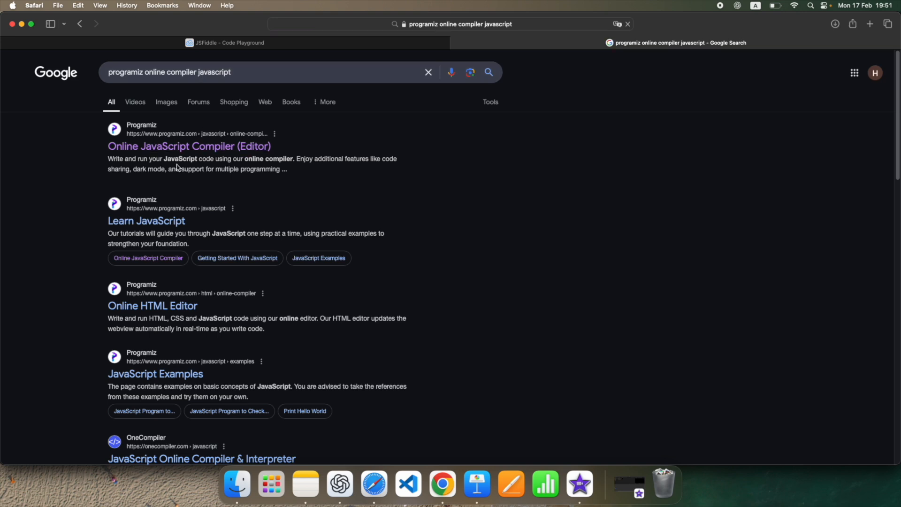
left_click(188, 146)
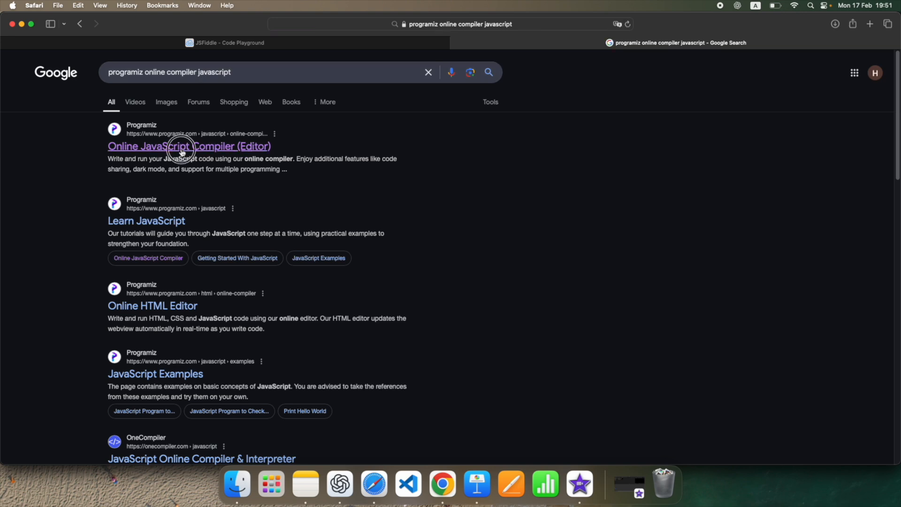
left_click(189, 146)
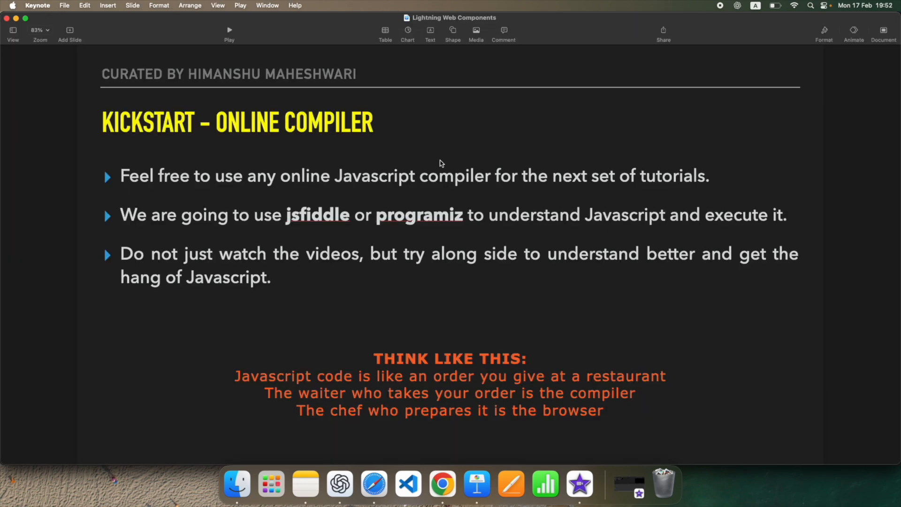
mouse_move(201, 321)
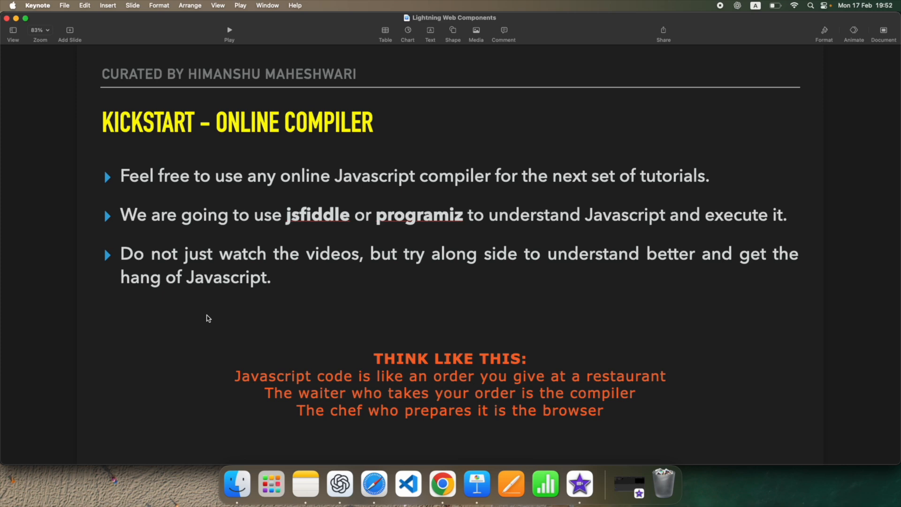
left_click(333, 258)
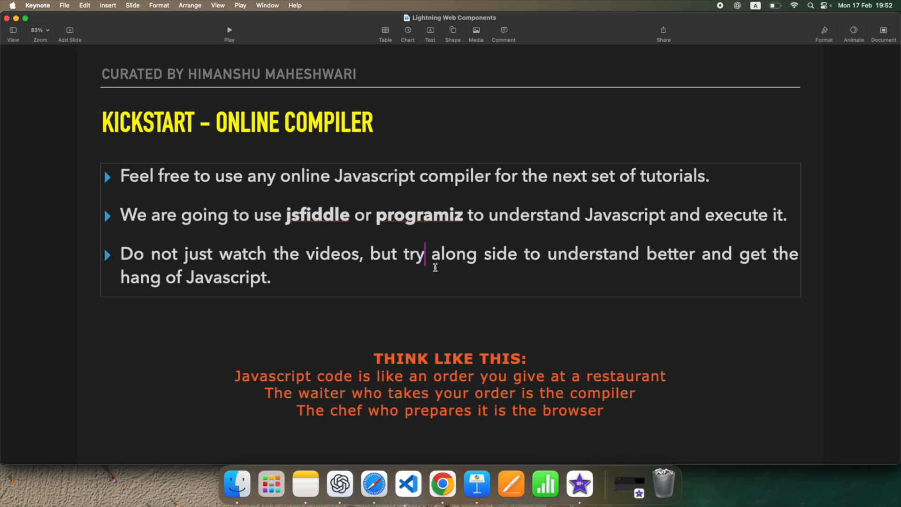
left_click(279, 388)
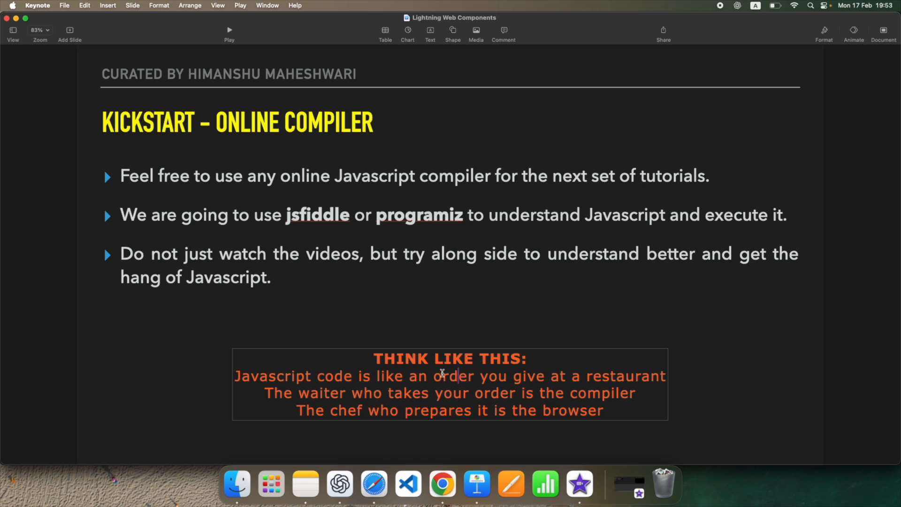
mouse_move(294, 322)
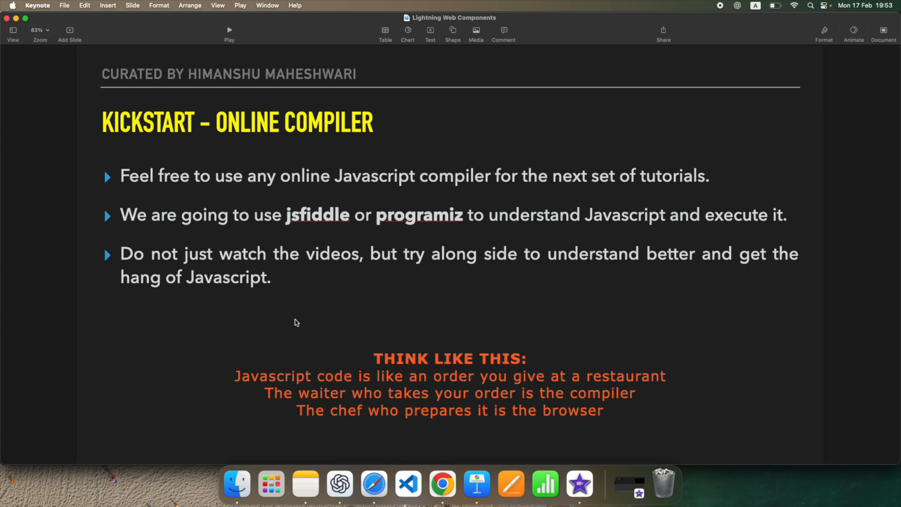
mouse_move(338, 337)
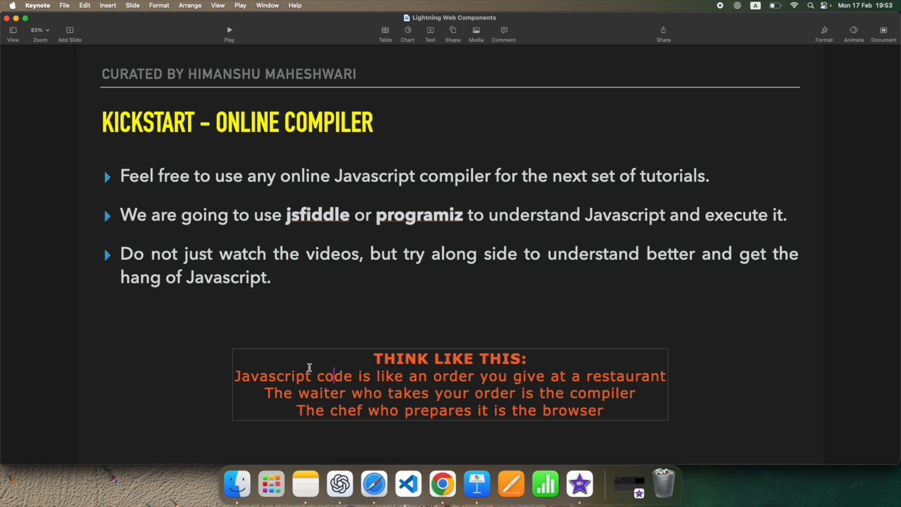
double_click(321, 392)
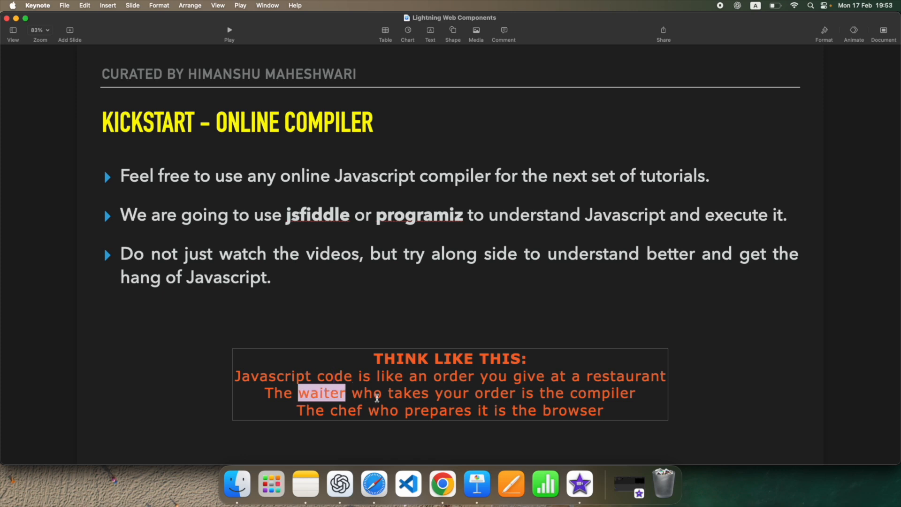
left_click(403, 394)
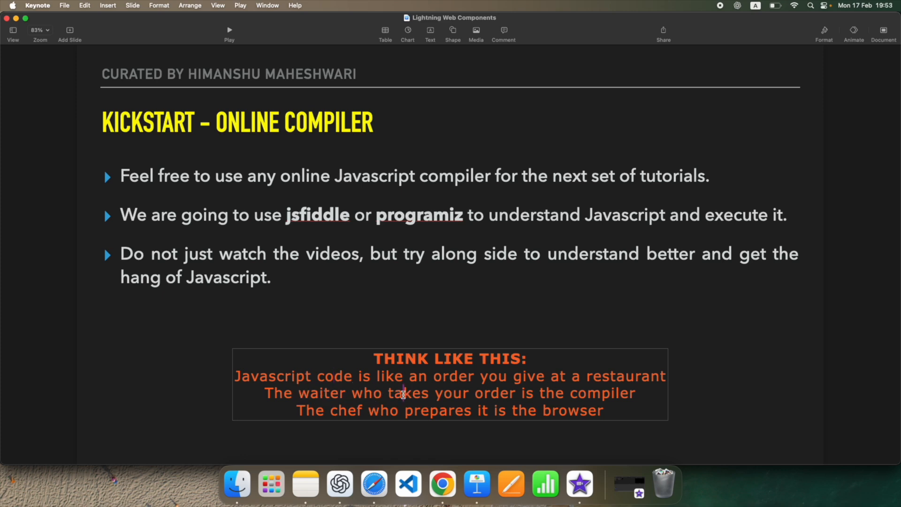
double_click(320, 393)
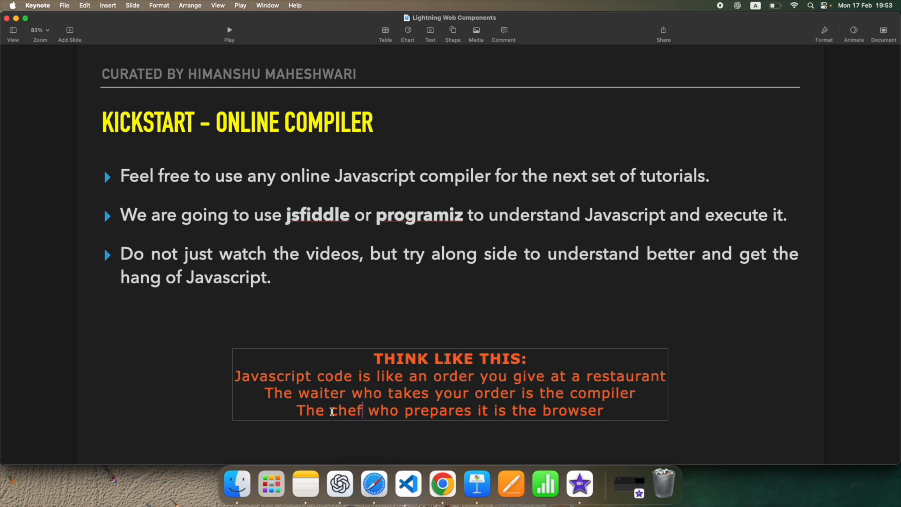
mouse_move(363, 410)
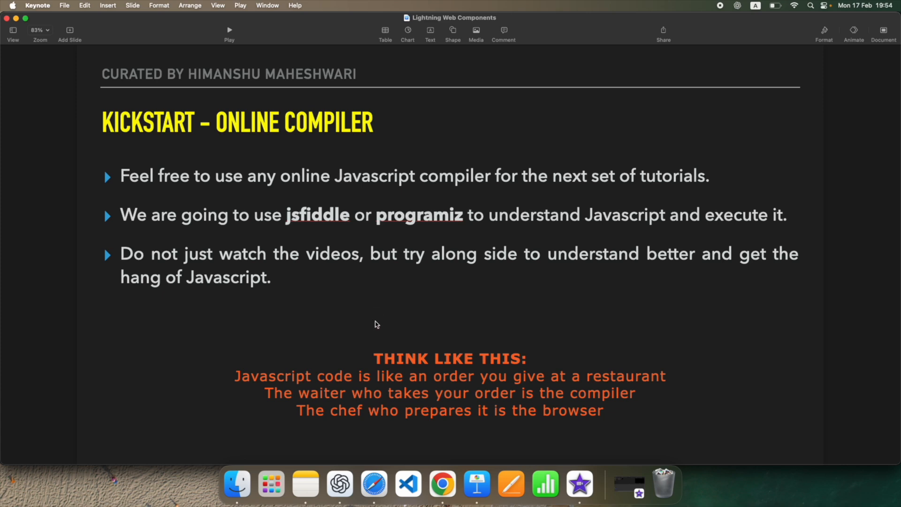
mouse_move(265, 334)
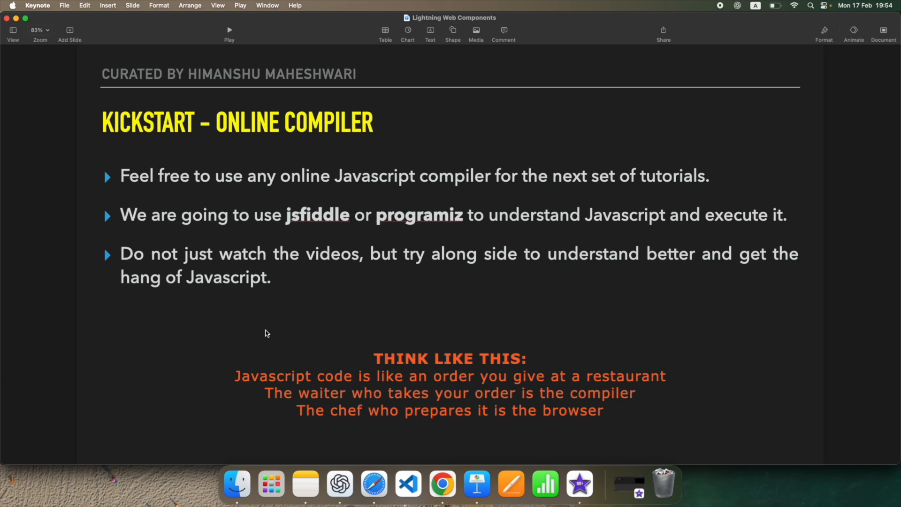
mouse_move(281, 325)
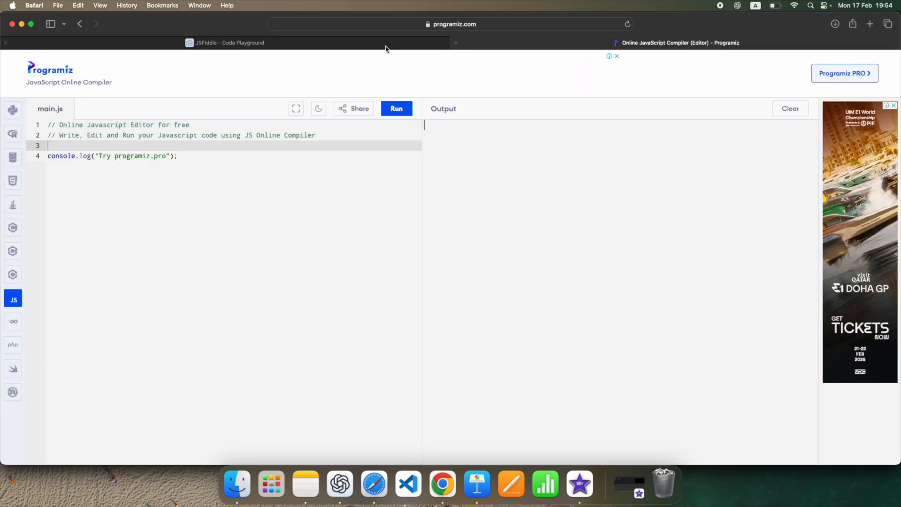
Step: Switch the Safari view to the JSFiddle playground tab
left_click(224, 43)
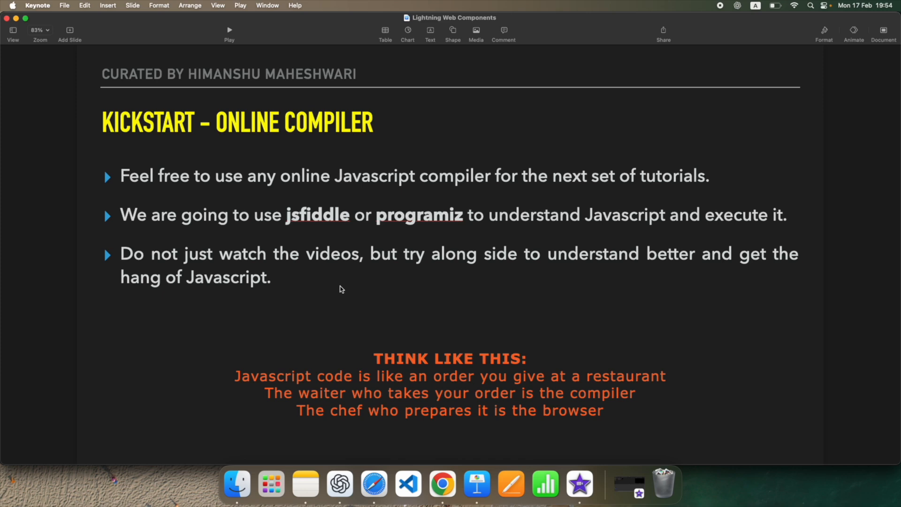
mouse_move(338, 287)
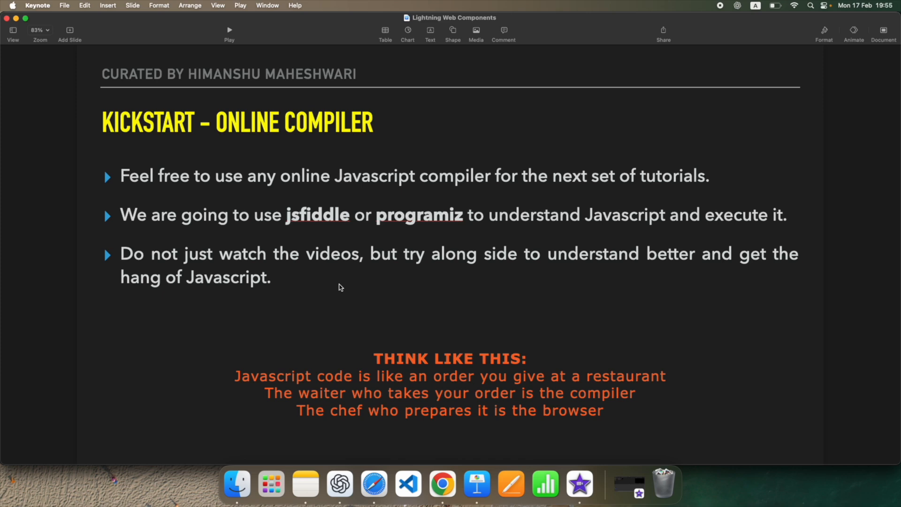
mouse_move(337, 290)
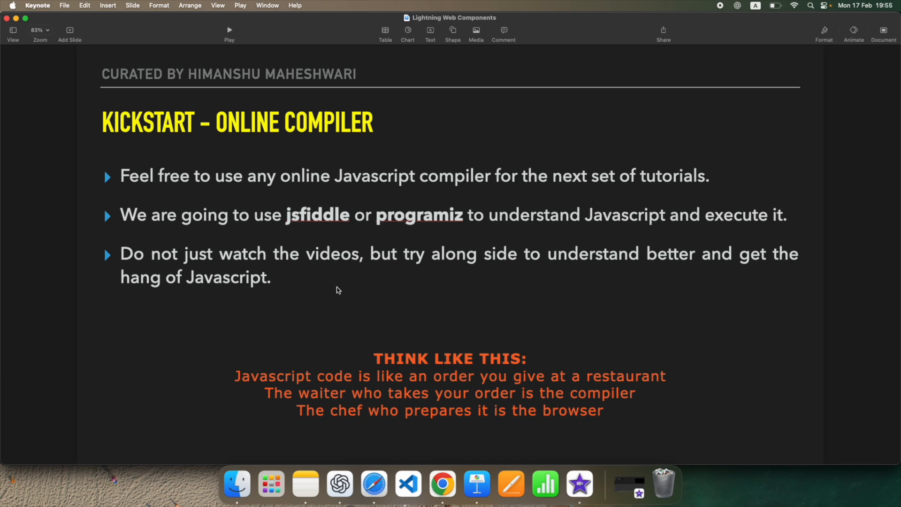
mouse_move(282, 302)
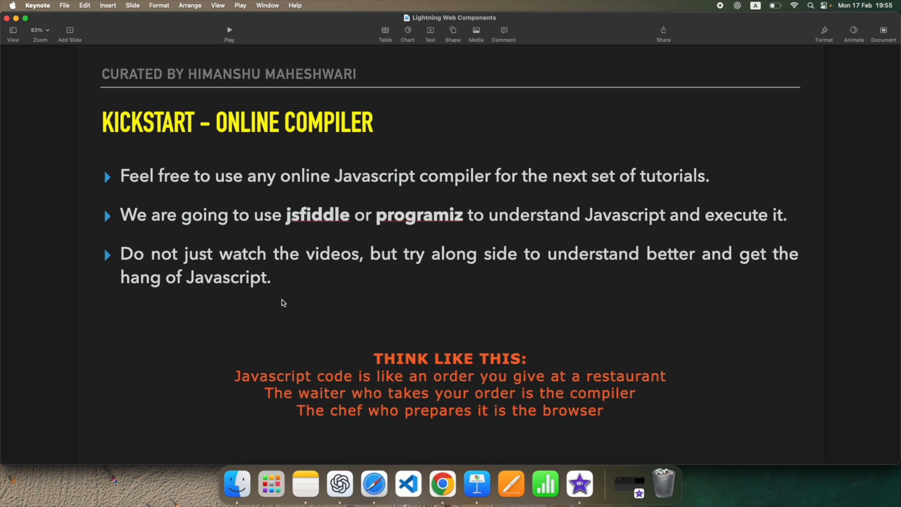